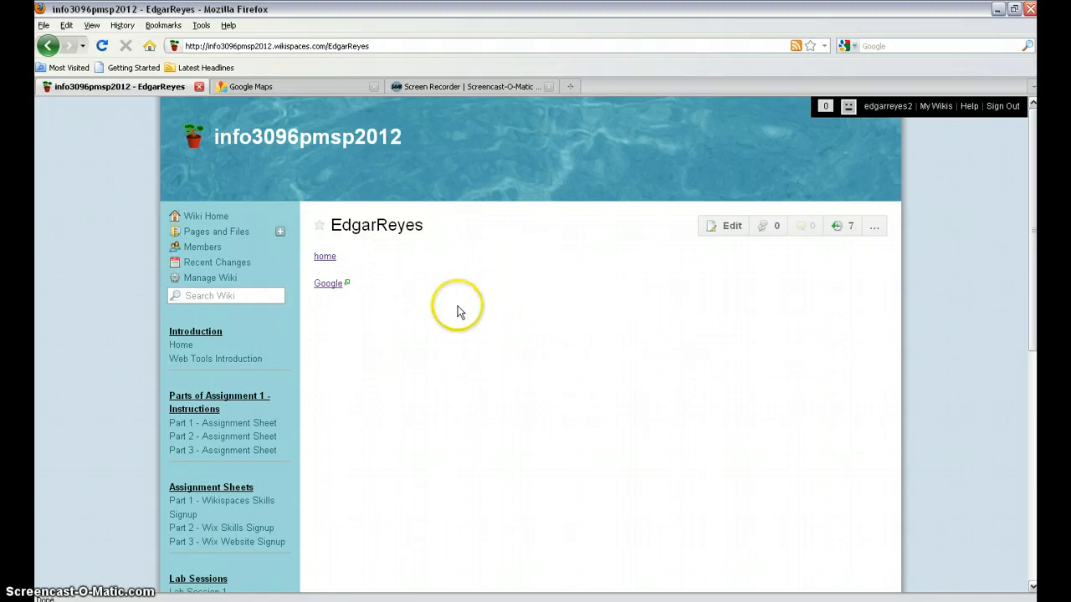
# Start editing the EdgarReyes page from its Edit button.
pyautogui.click(723, 226)
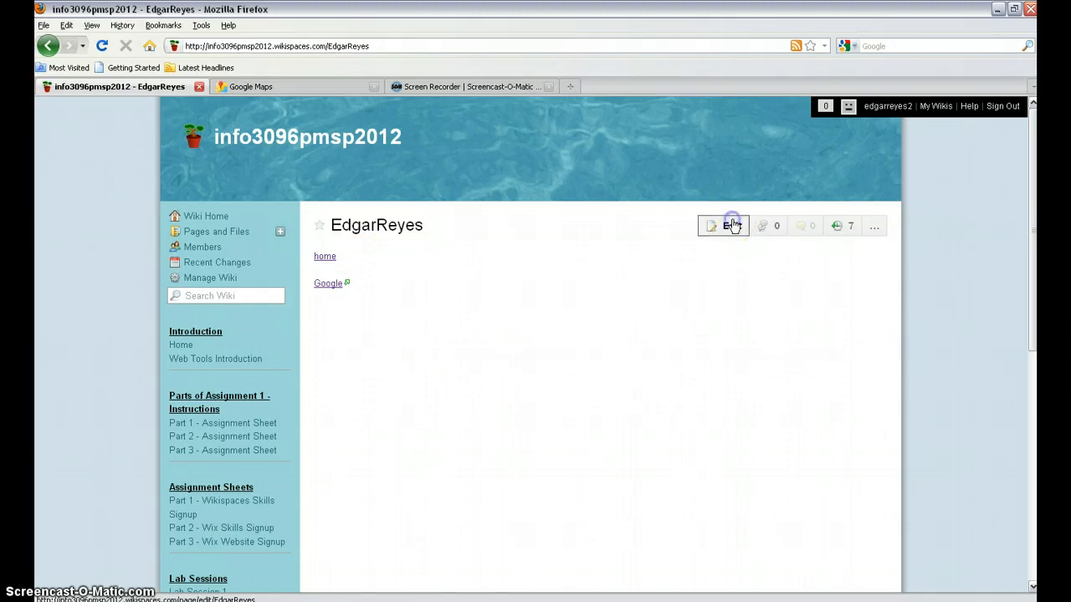
pyautogui.click(723, 226)
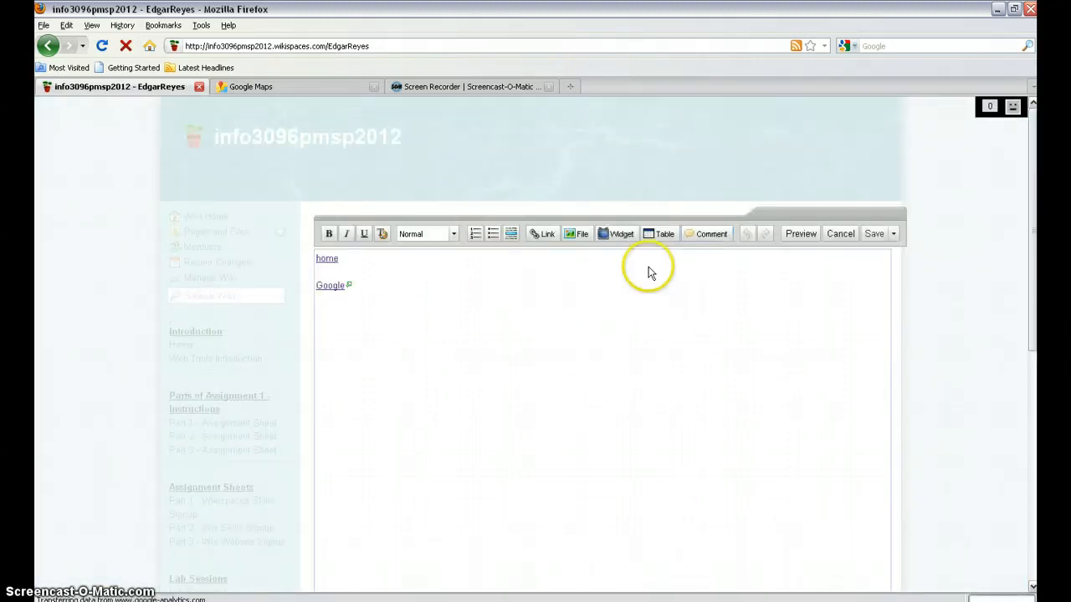
# Open the Google Maps embed form under the Map category of the Widgets dialog.
pyautogui.click(618, 234)
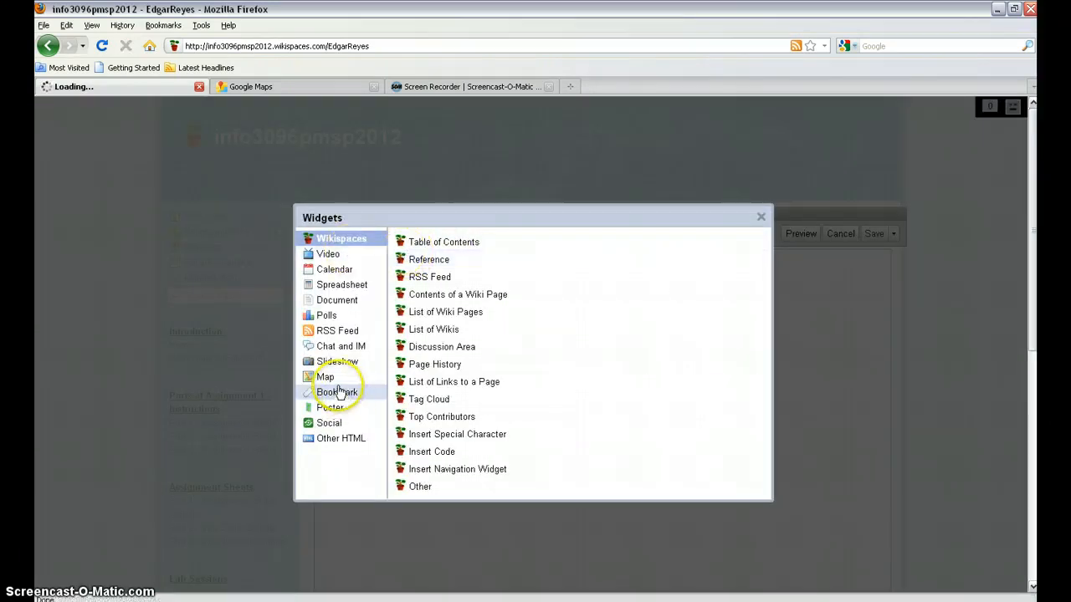
pyautogui.click(325, 377)
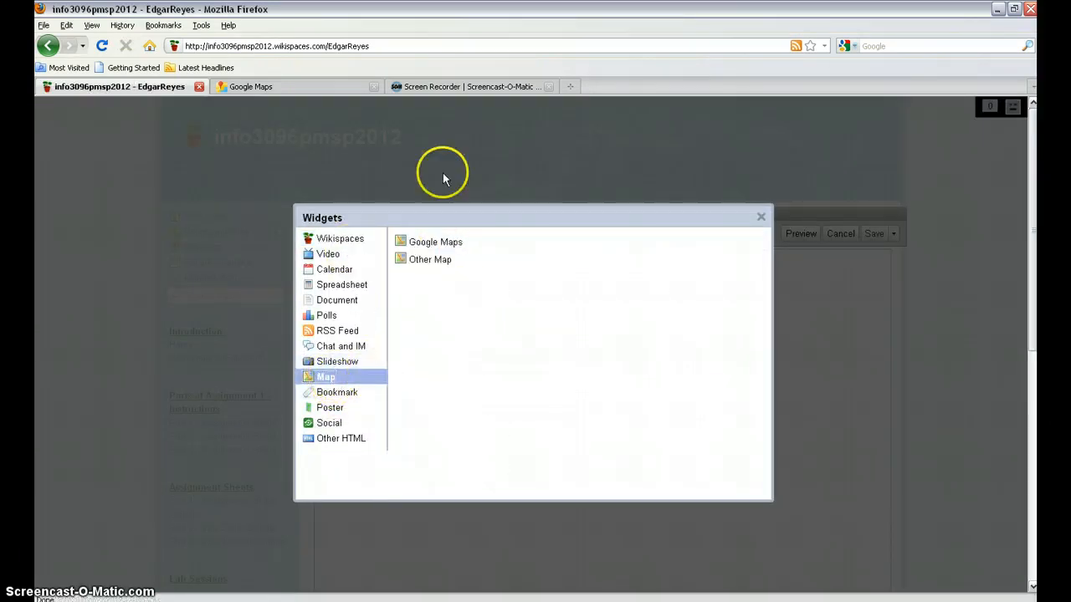
pyautogui.click(435, 242)
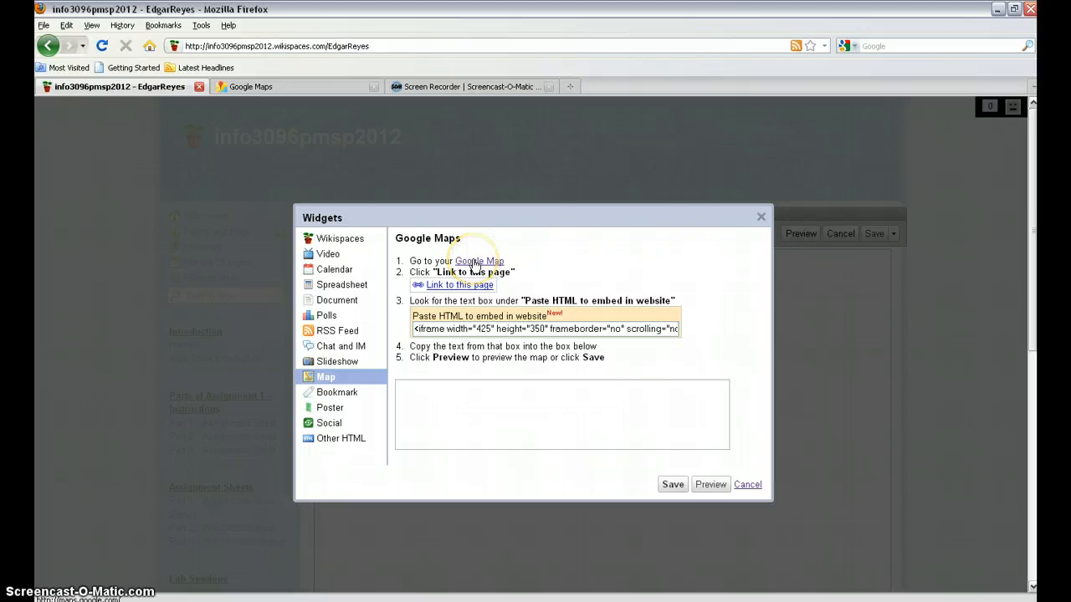
# Reveal the North America map's embed HTML in Google Maps, then return to the Wikispaces tab.
pyautogui.click(478, 261)
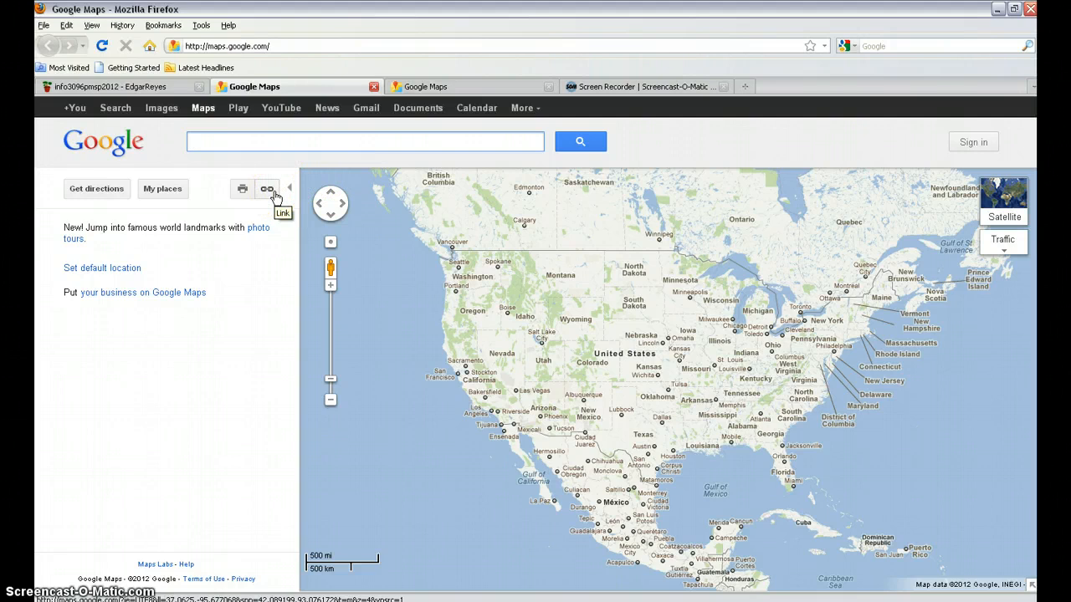
pyautogui.click(267, 188)
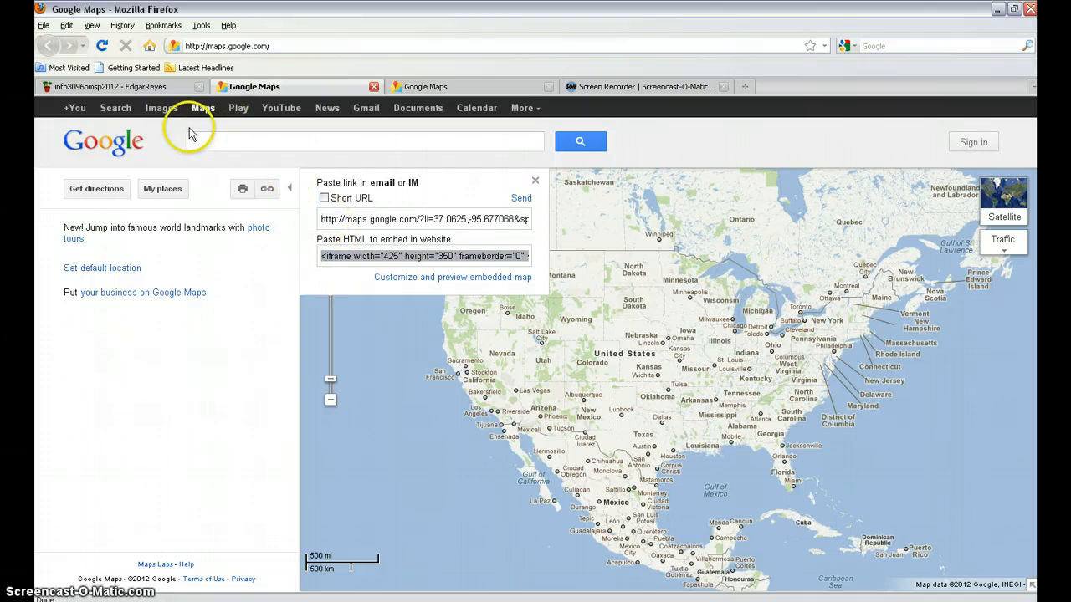
pyautogui.click(108, 86)
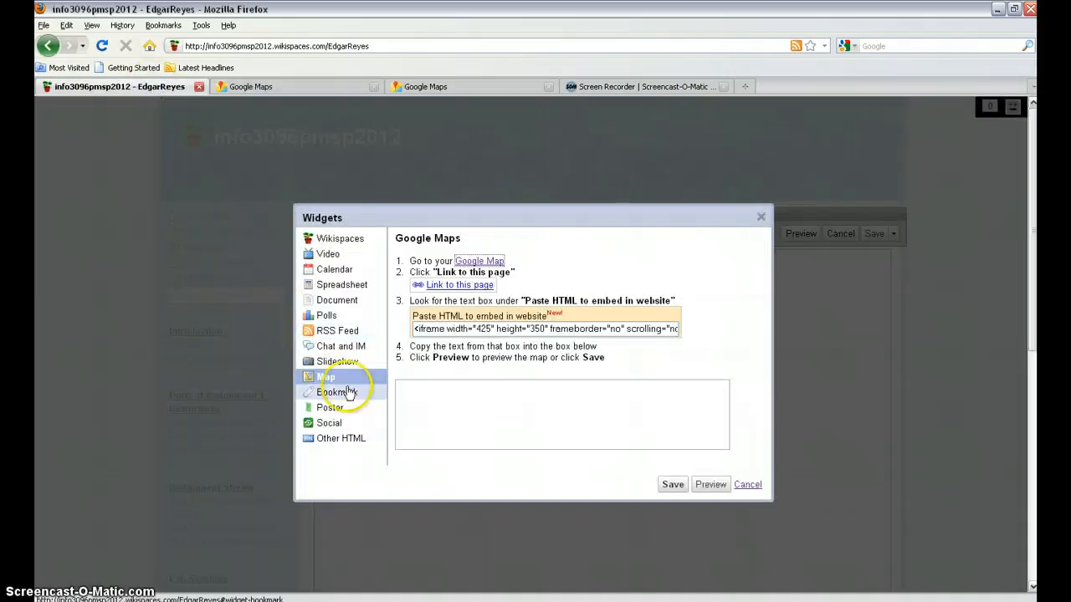
# Paste the iframe embed code into the map box and save the widget.
pyautogui.rightClick(414, 402)
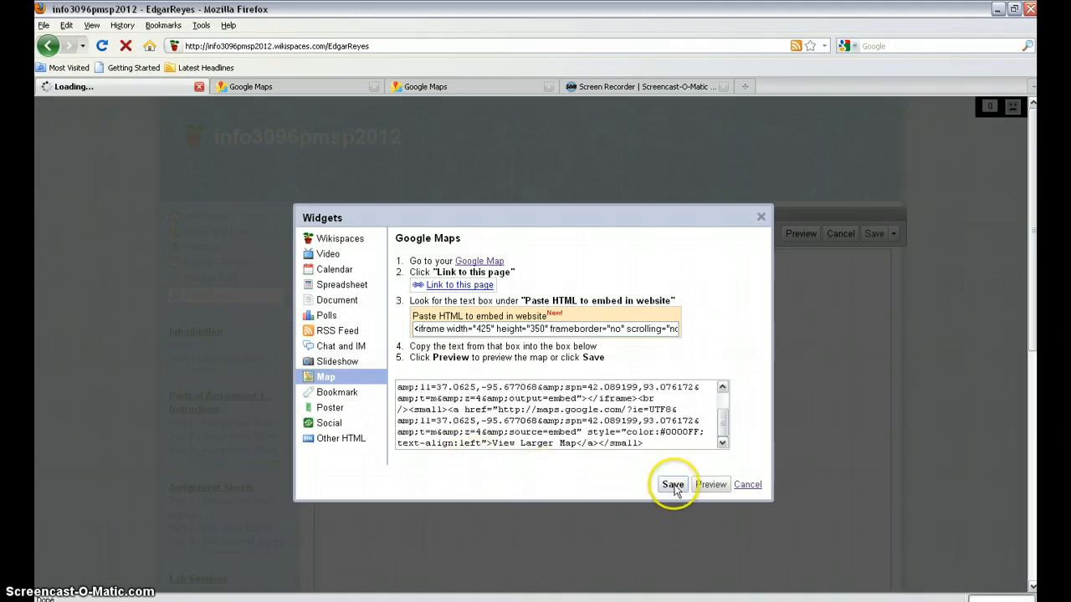
pyautogui.click(673, 485)
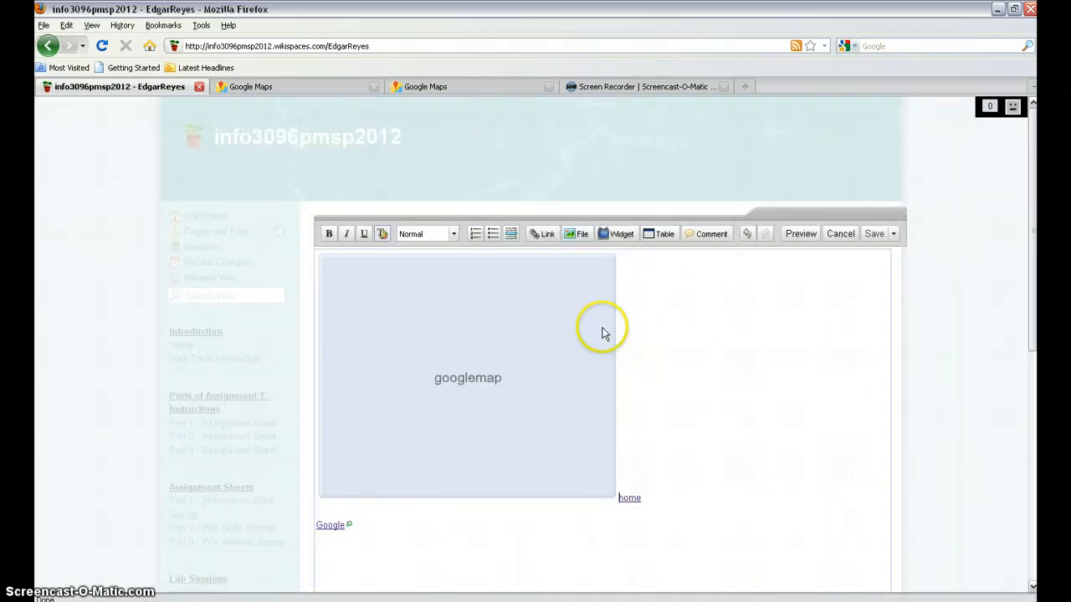
pyautogui.moveTo(456, 362)
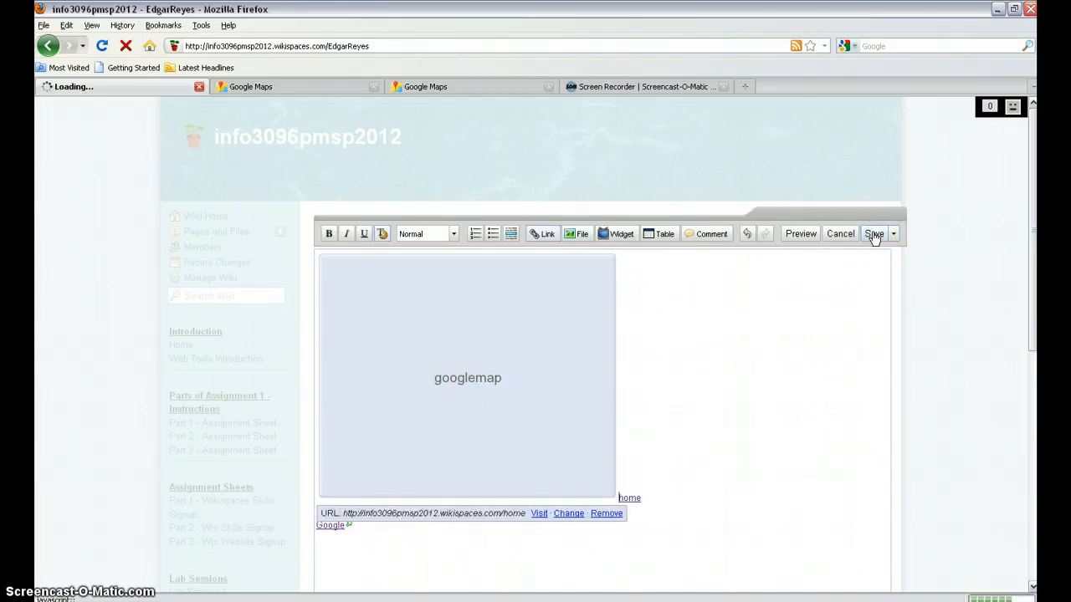
# Save the EdgarReyes page with the embedded North America map.
pyautogui.click(876, 233)
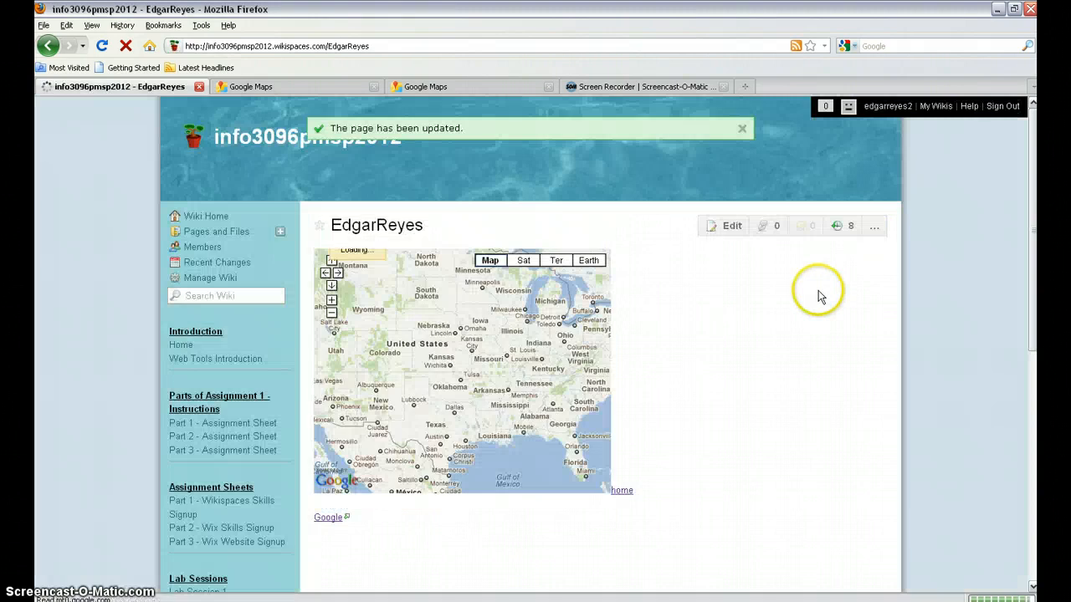